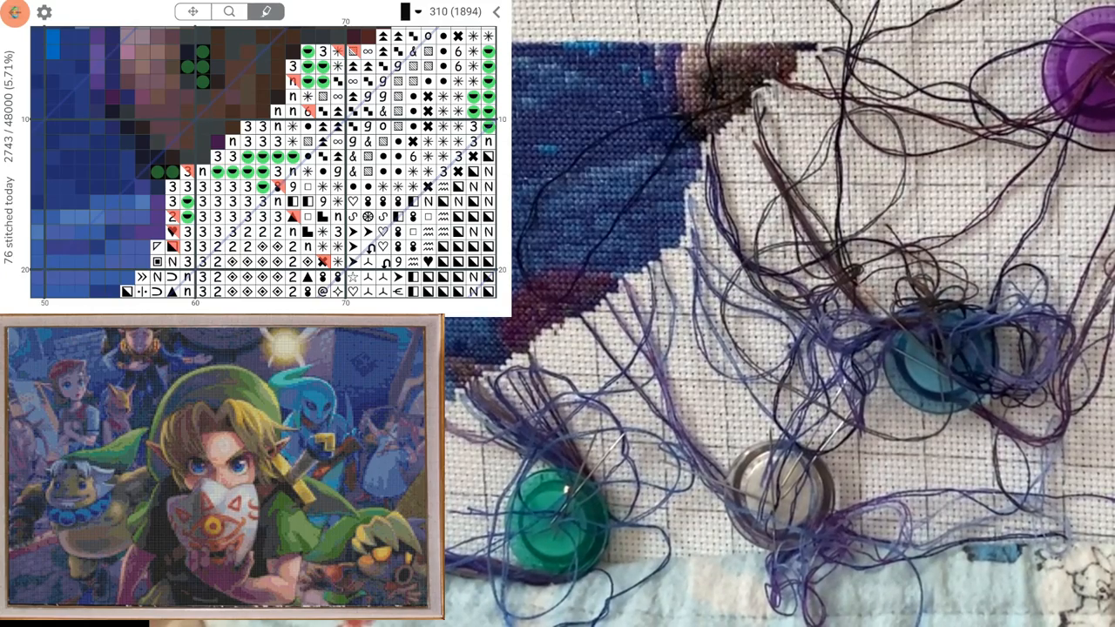
Step: Start selecting chart cells of color 310 to bring up the Clear / confirm / More bar
{"action": "left_click", "coordinate": [307, 50]}
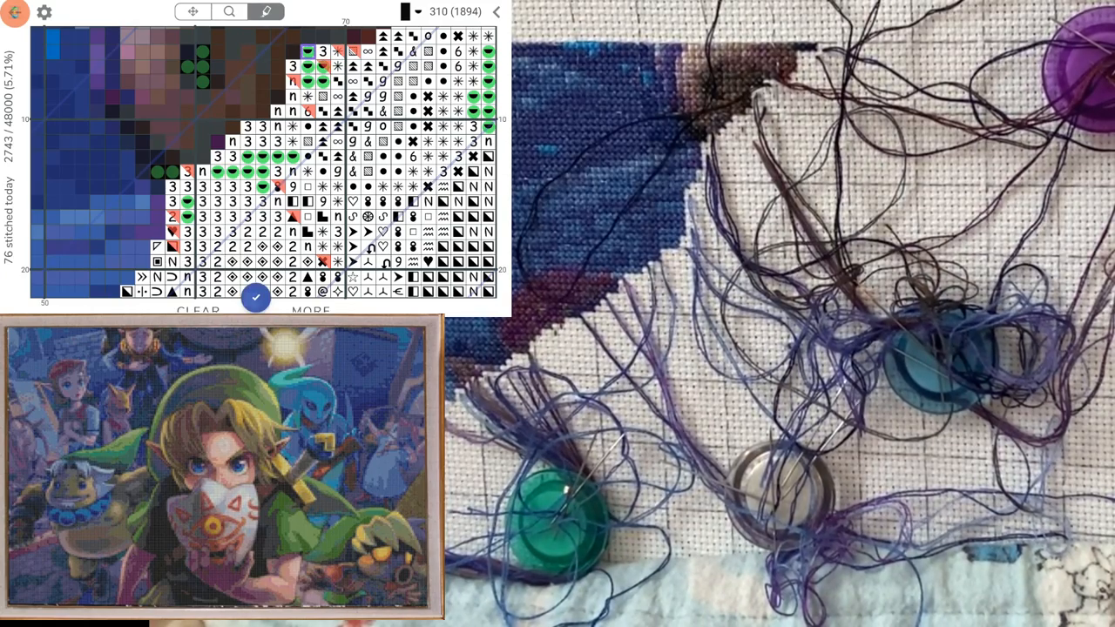